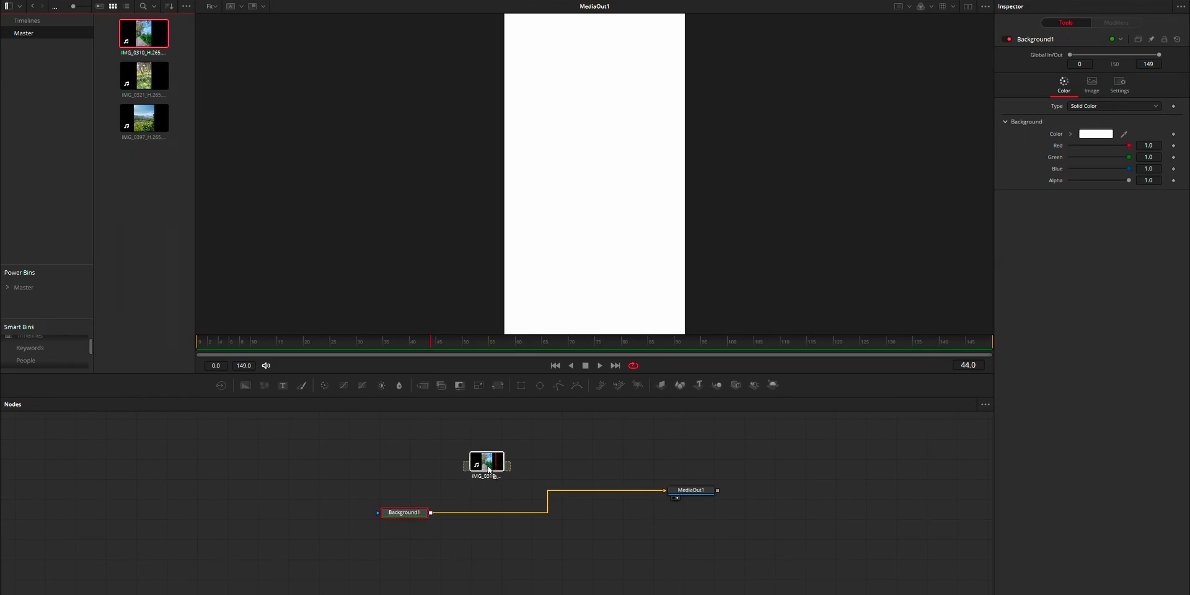
- Merge MediaIn1 over Background1 into Merge1 feeding MediaOut1
click(488, 465)
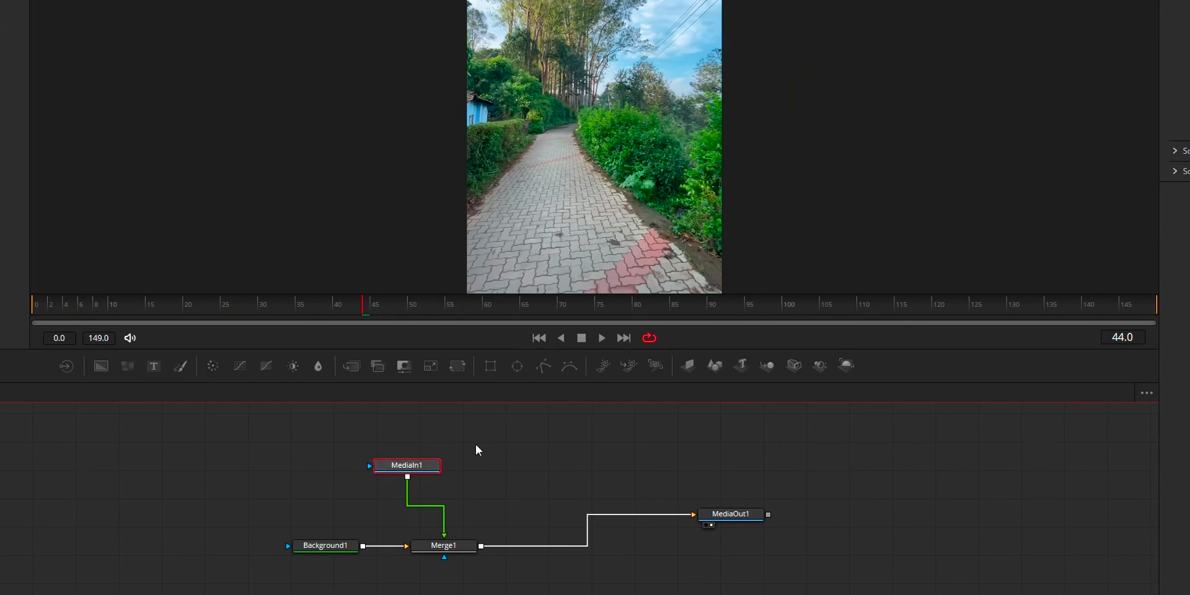
- Select MediaIn1 to show its Inspector settings with range 0–333
click(406, 465)
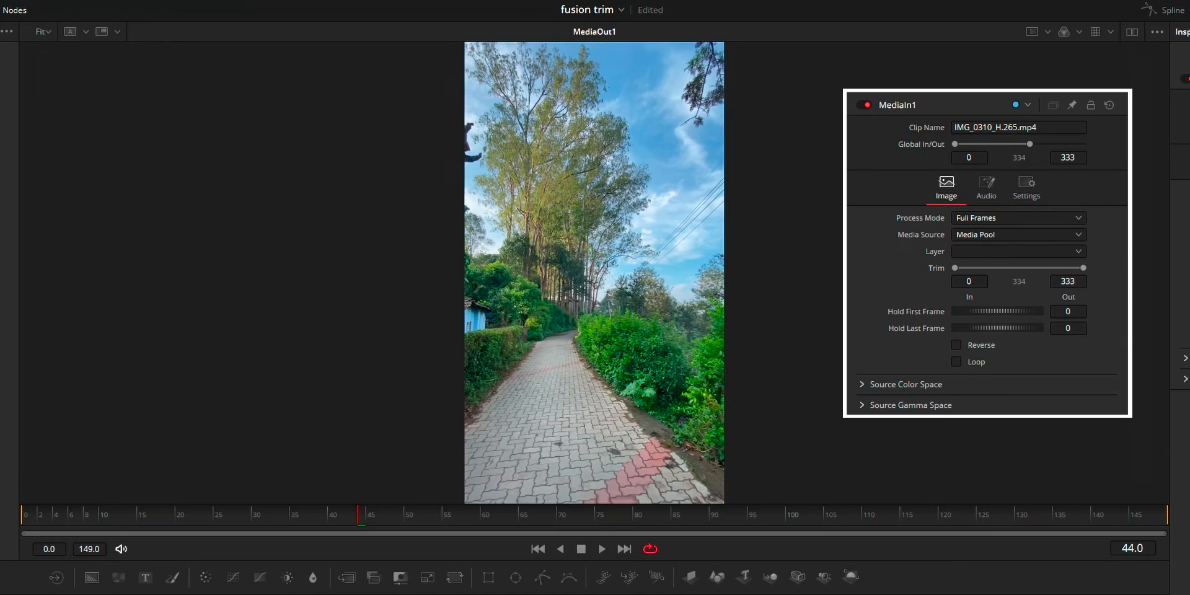
mouse_move(878, 104)
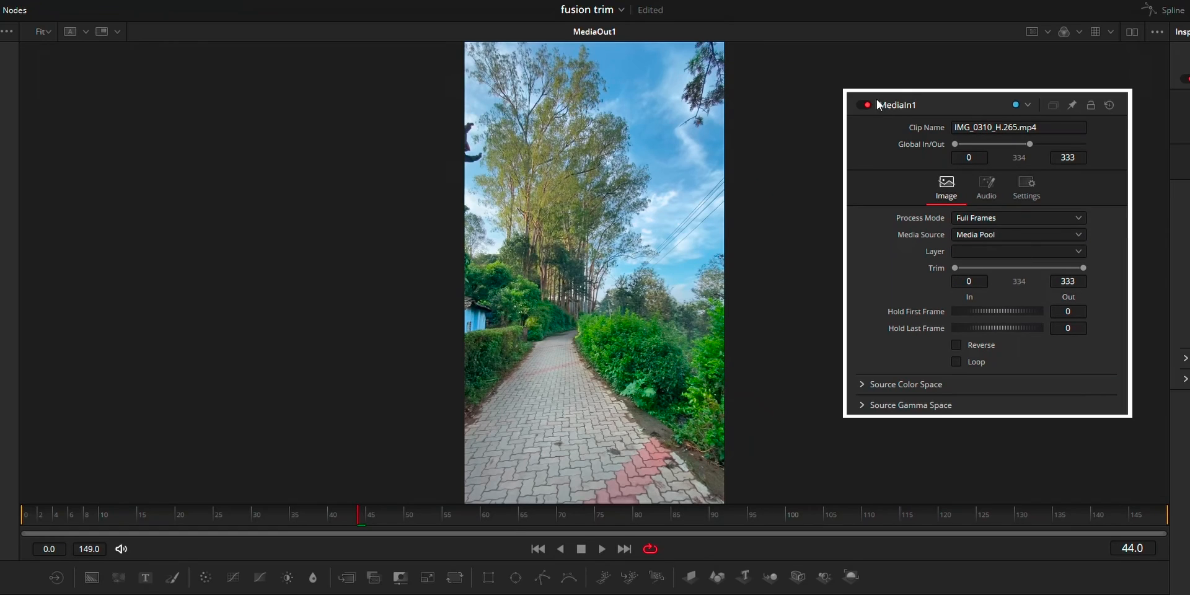
mouse_move(926, 152)
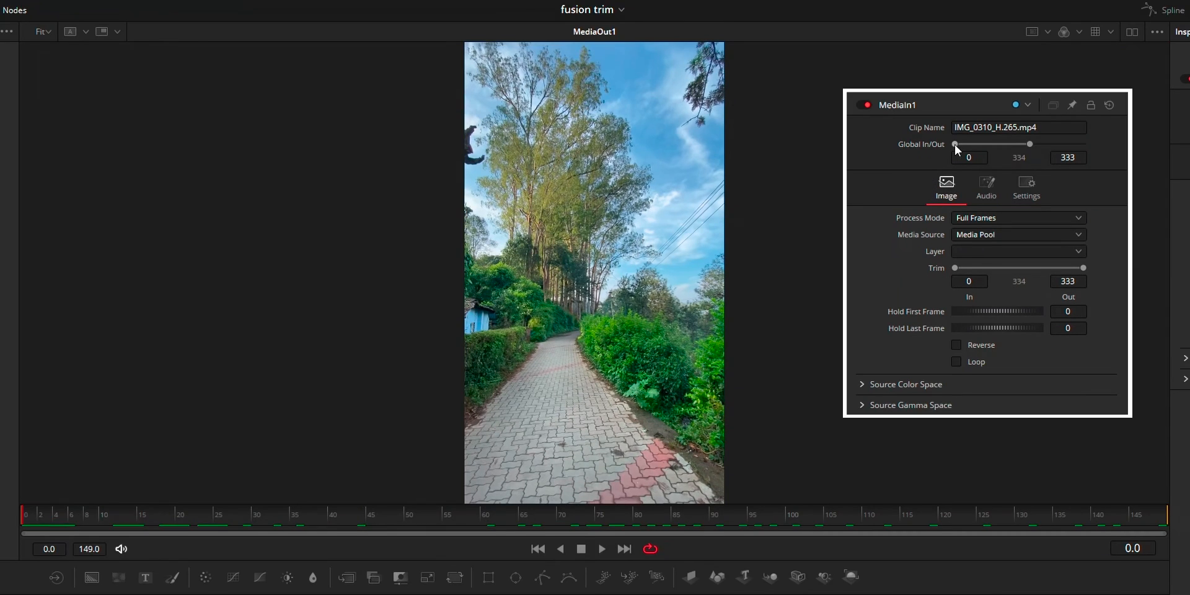
- Drag the Global In handle to frame 13 and check the clip starts there
drag(957, 144, 978, 144)
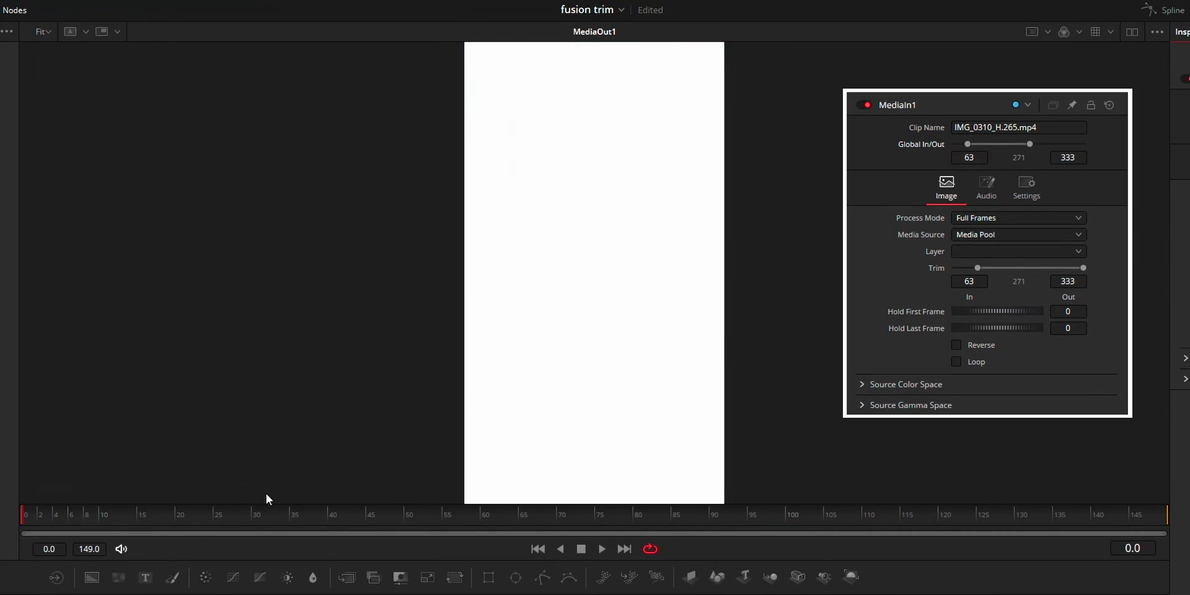
click(500, 518)
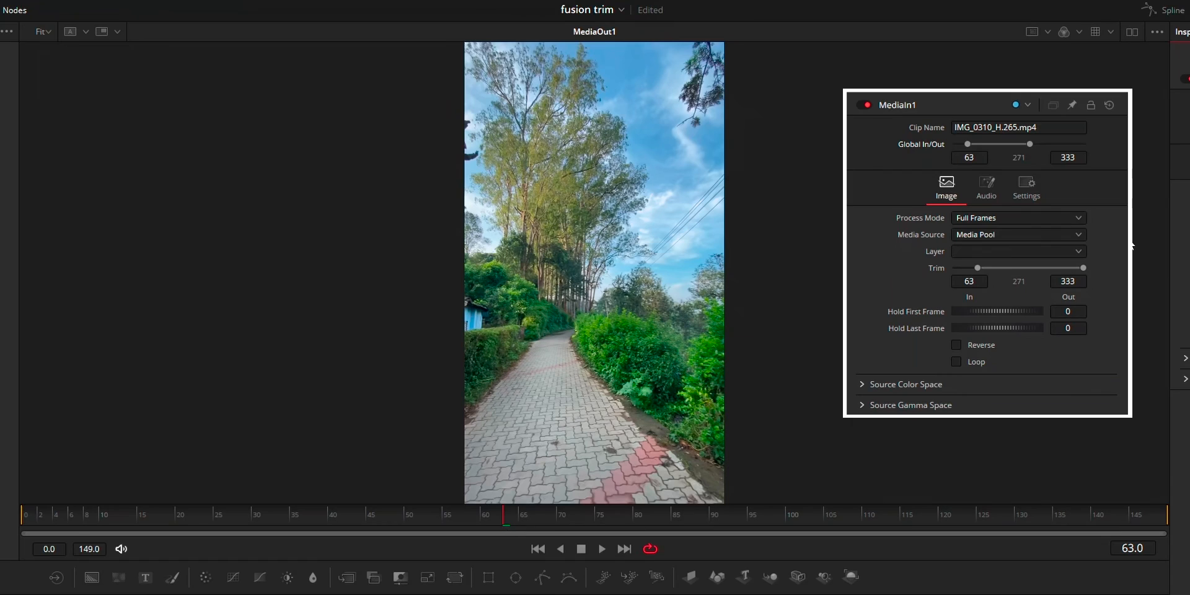
drag(967, 143, 958, 143)
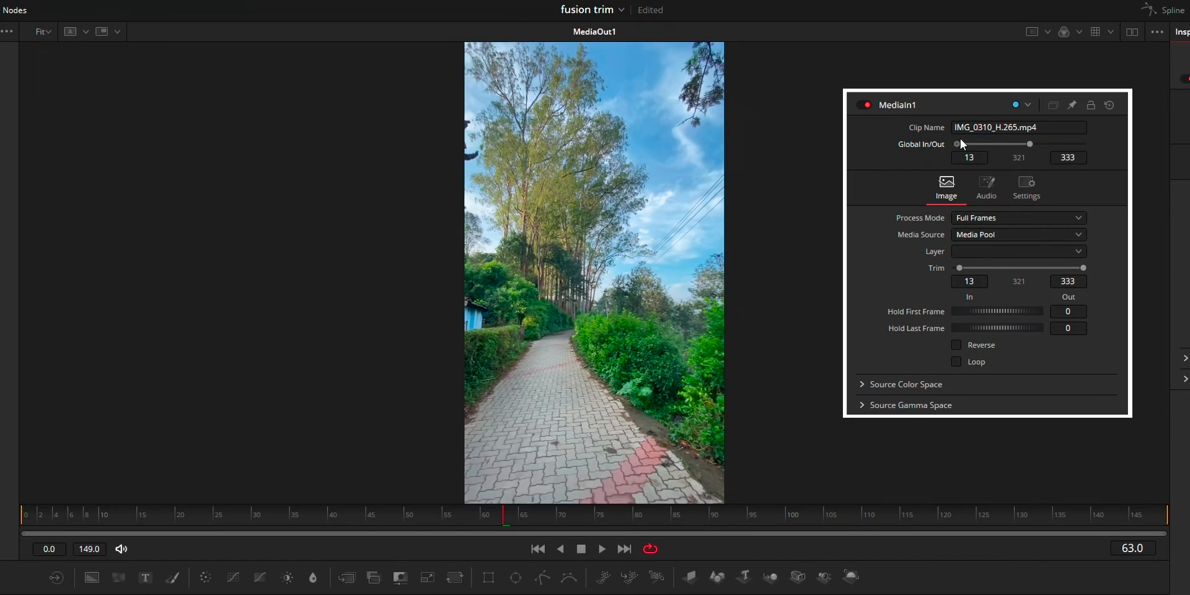
mouse_move(124, 523)
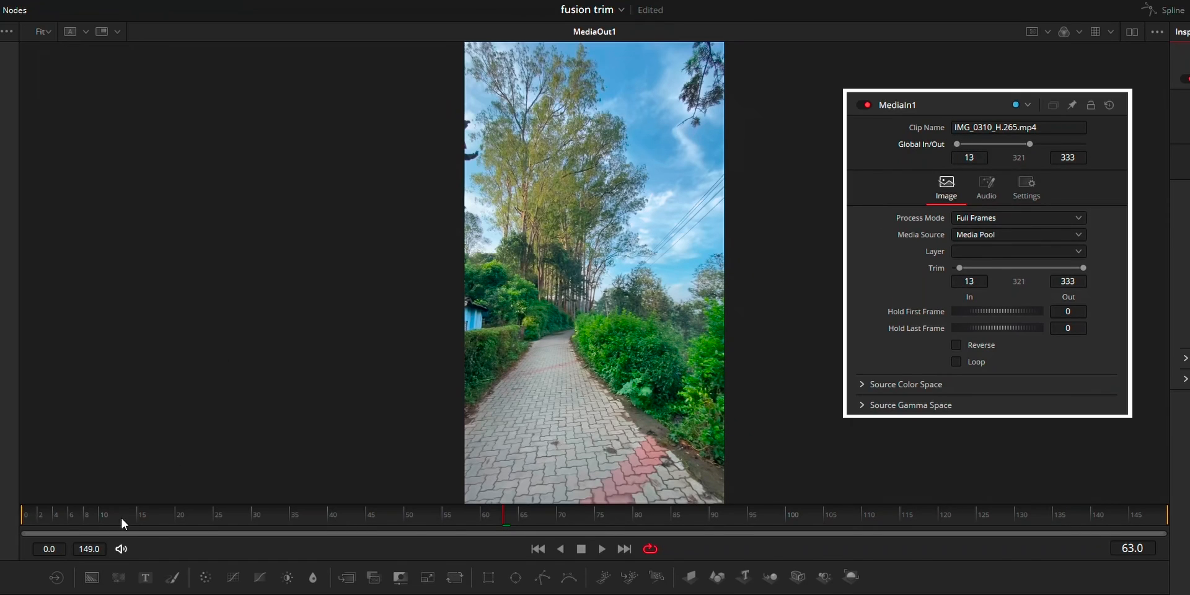
click(126, 514)
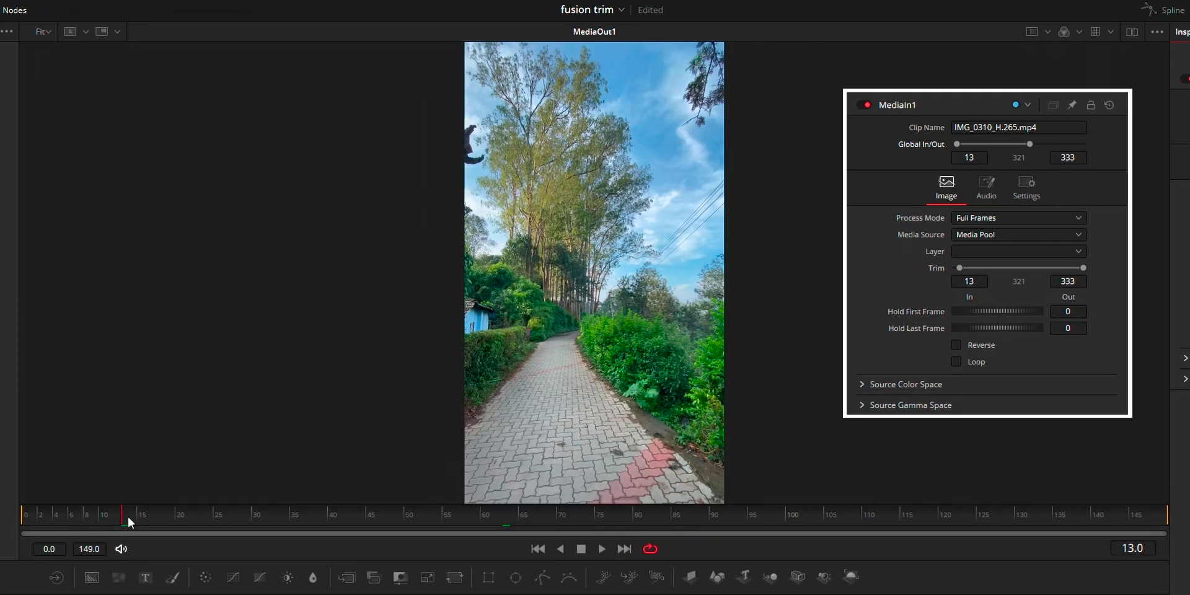
mouse_move(581, 279)
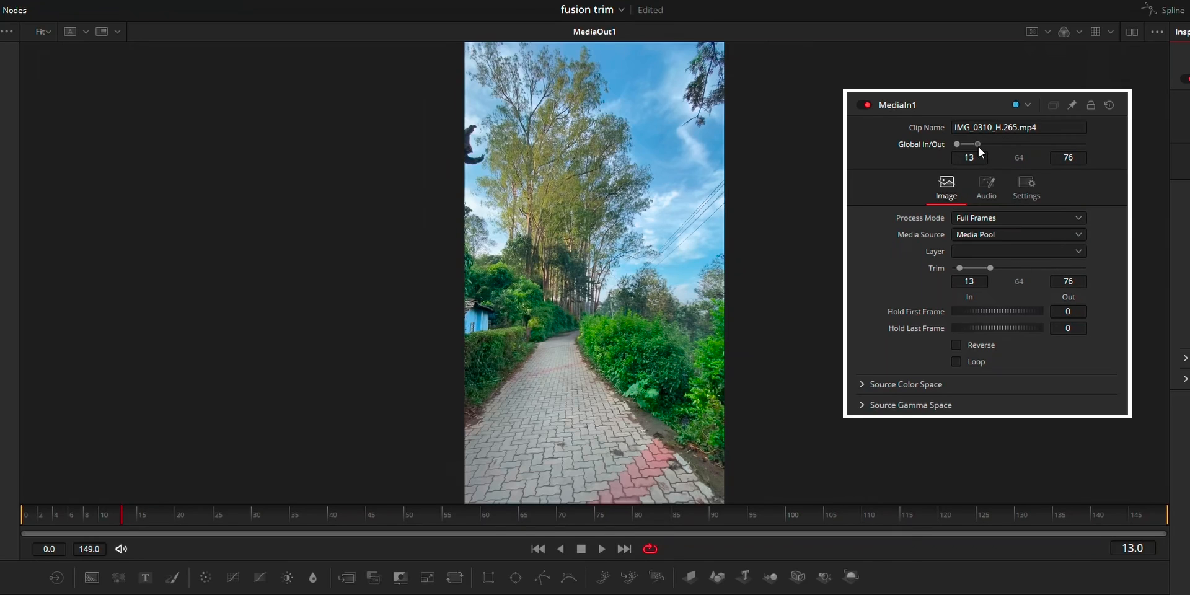
- Set Trim In/Out to source frames 194–333, spanning composition frames 13–152
drag(989, 144, 976, 145)
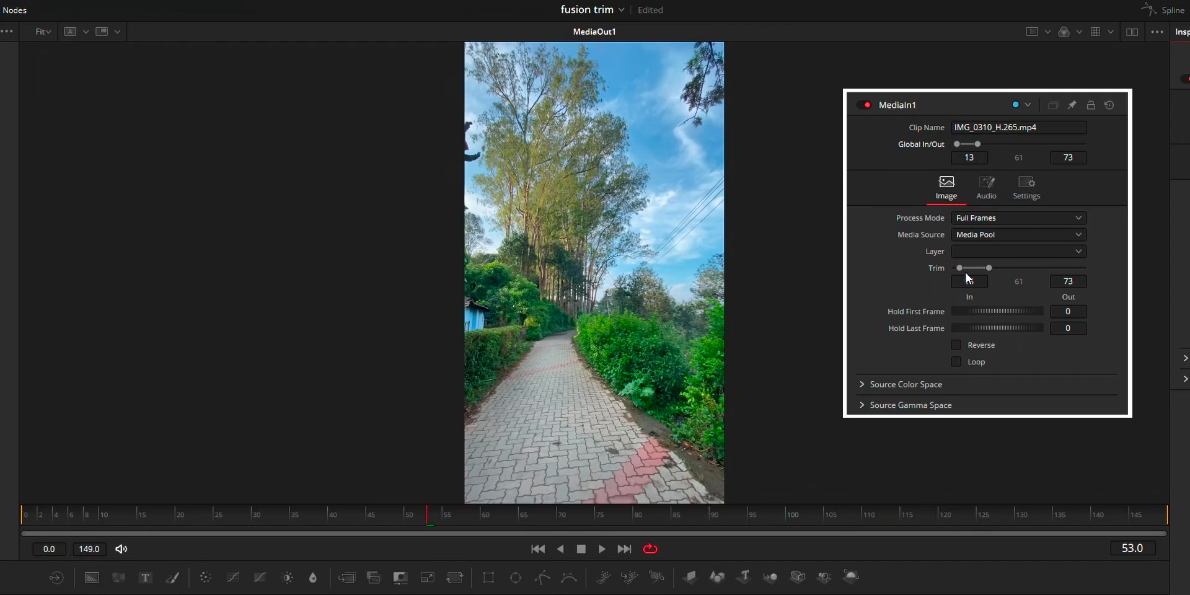
drag(968, 268, 957, 267)
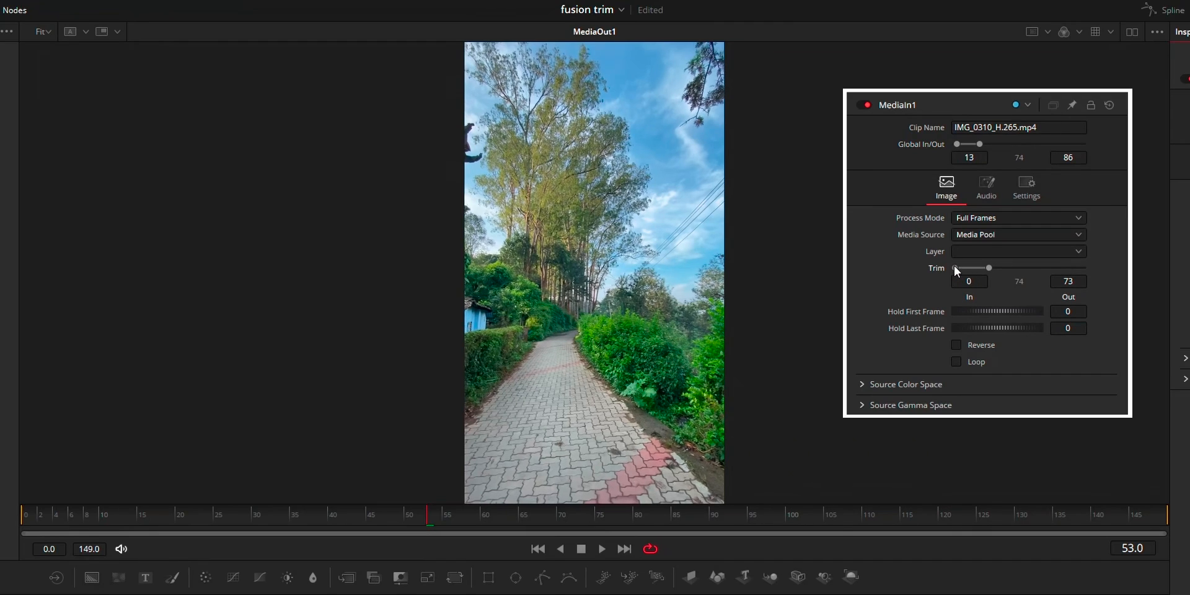
drag(966, 268, 1008, 268)
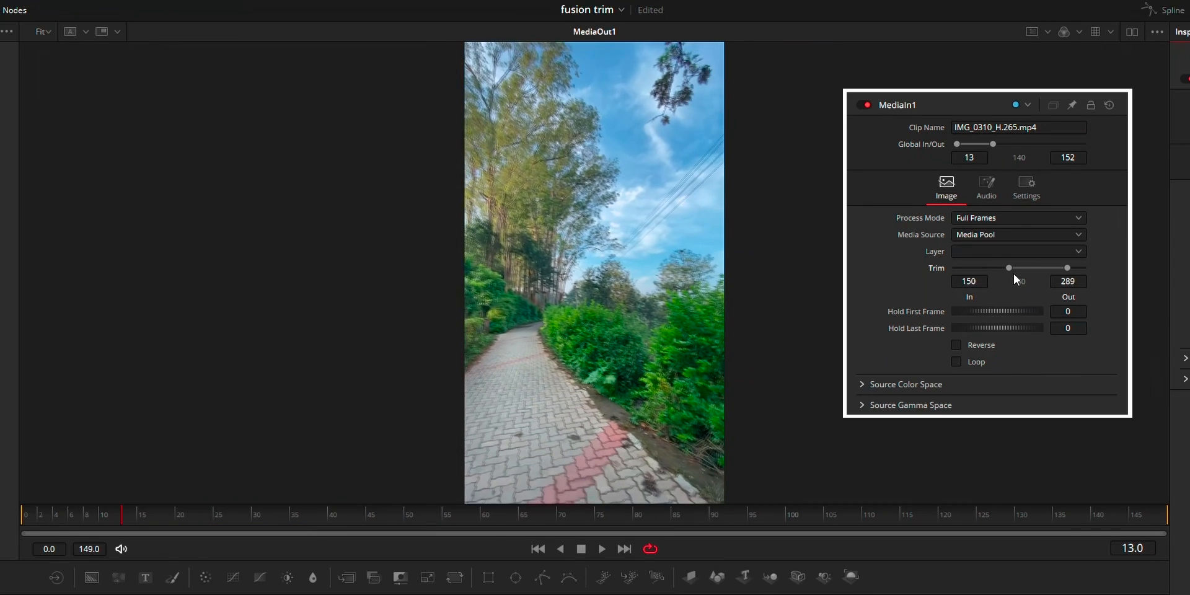
drag(1008, 268, 1024, 268)
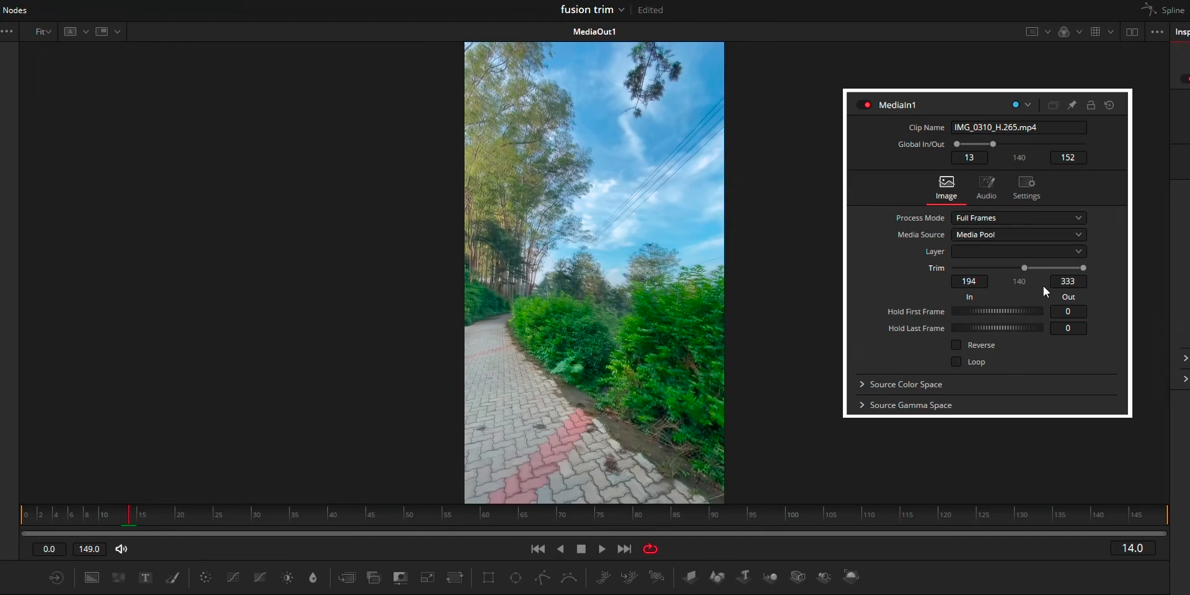
mouse_move(890, 318)
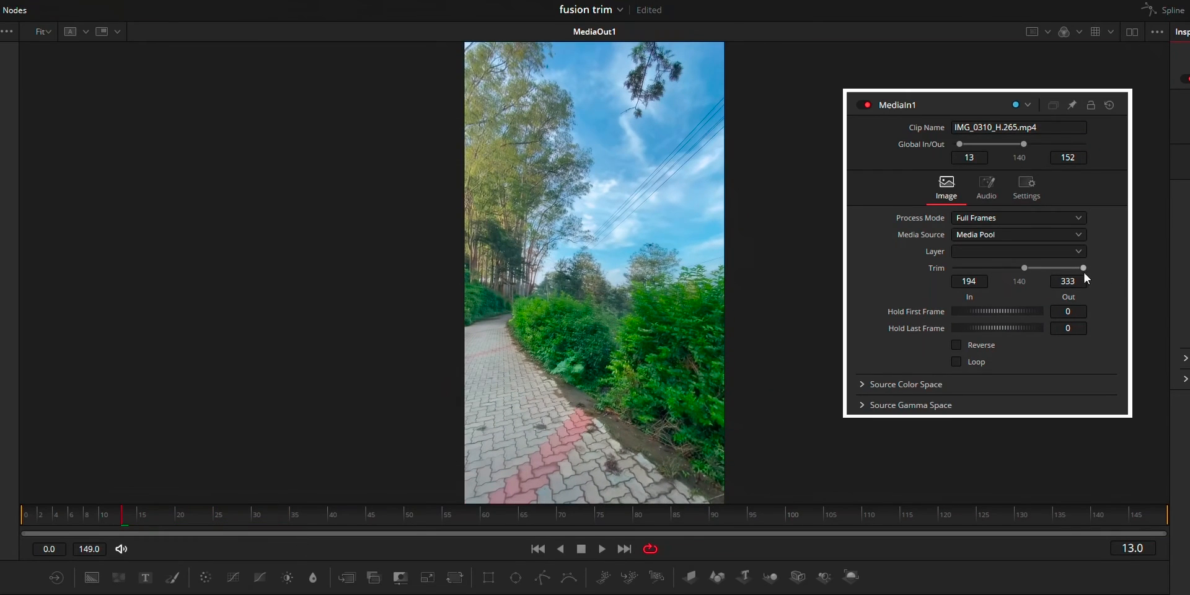
- Pull the out point back to composition frame 114, Trim Out 295
drag(1084, 268, 1066, 268)
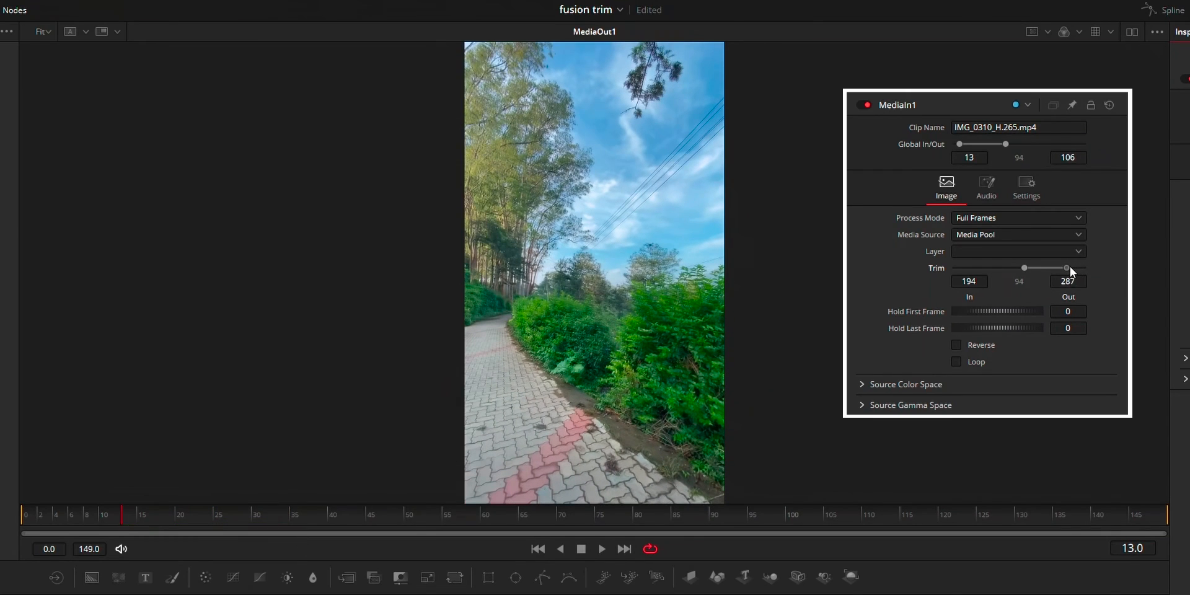
drag(1066, 268, 1046, 268)
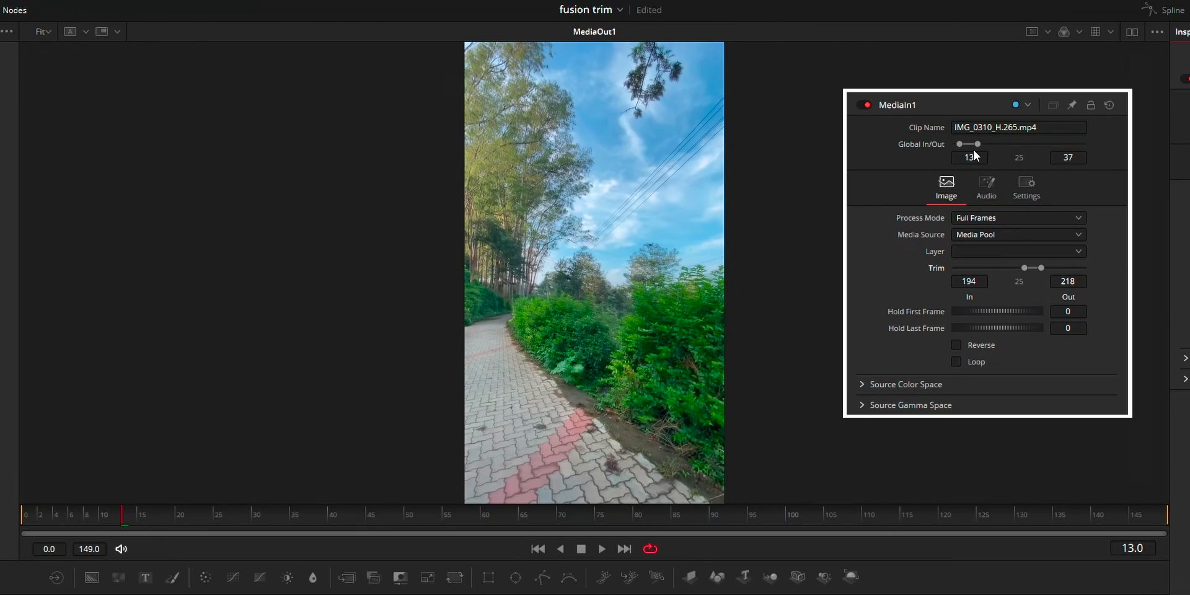
drag(979, 144, 1007, 145)
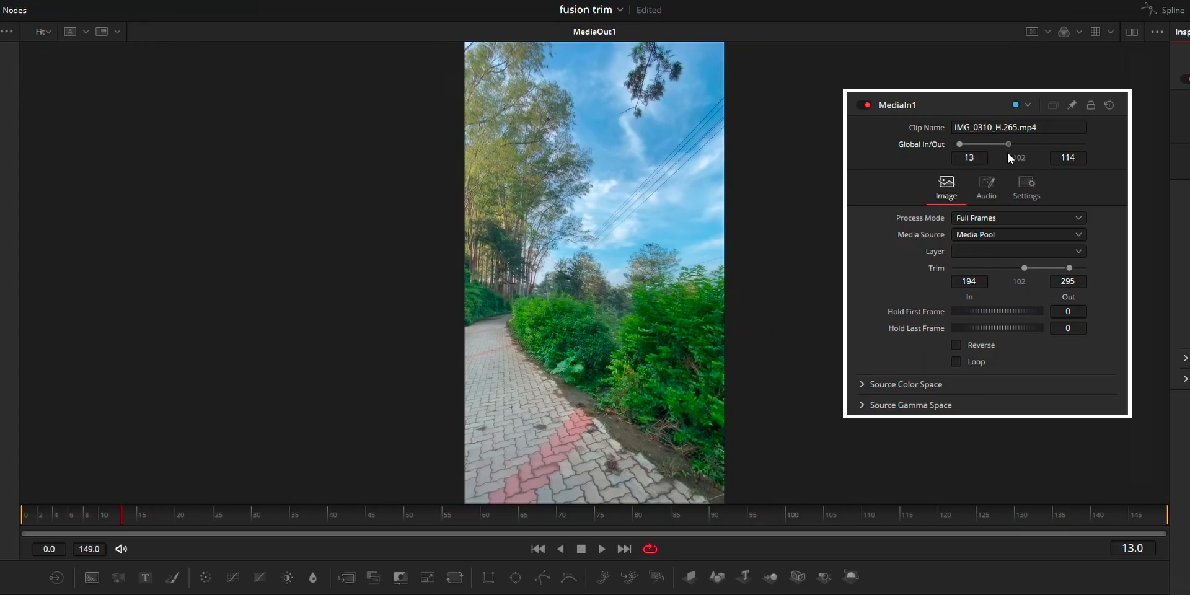